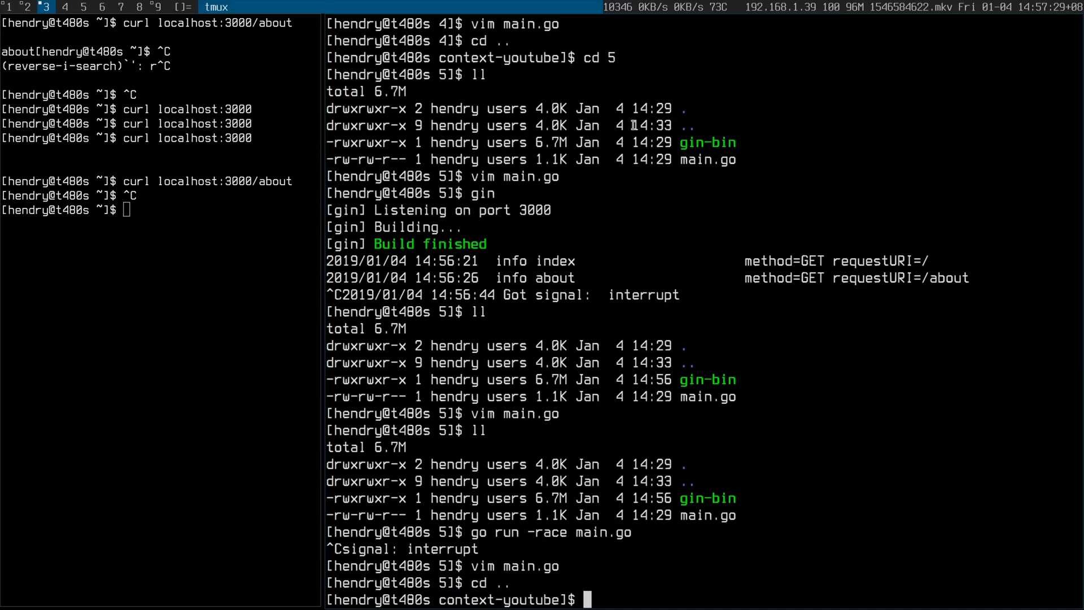
text(cd 6)
click(160, 209)
text(j)
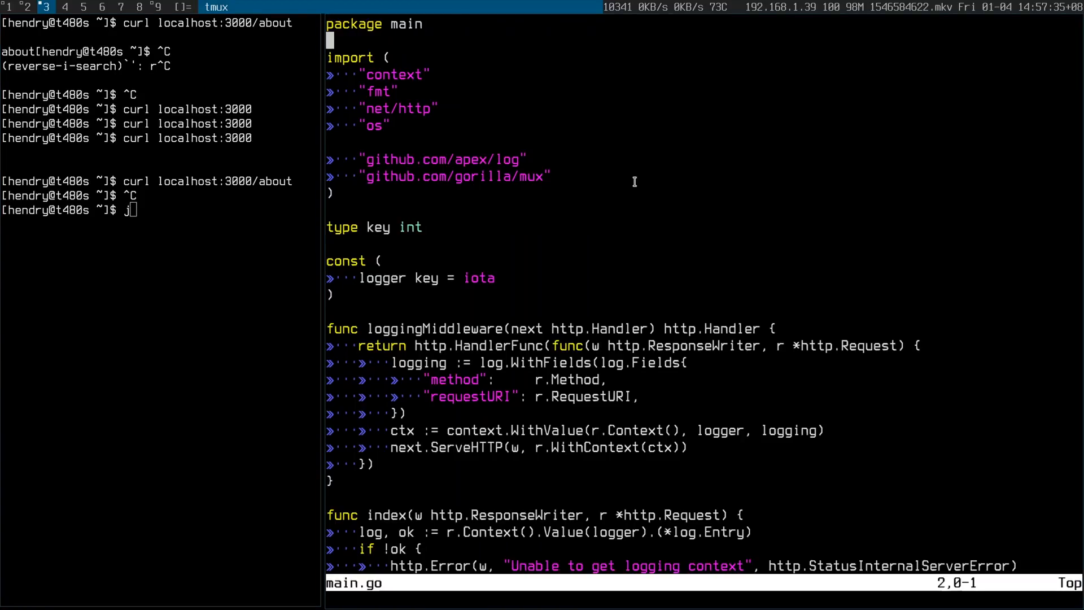
scroll(down, 3)
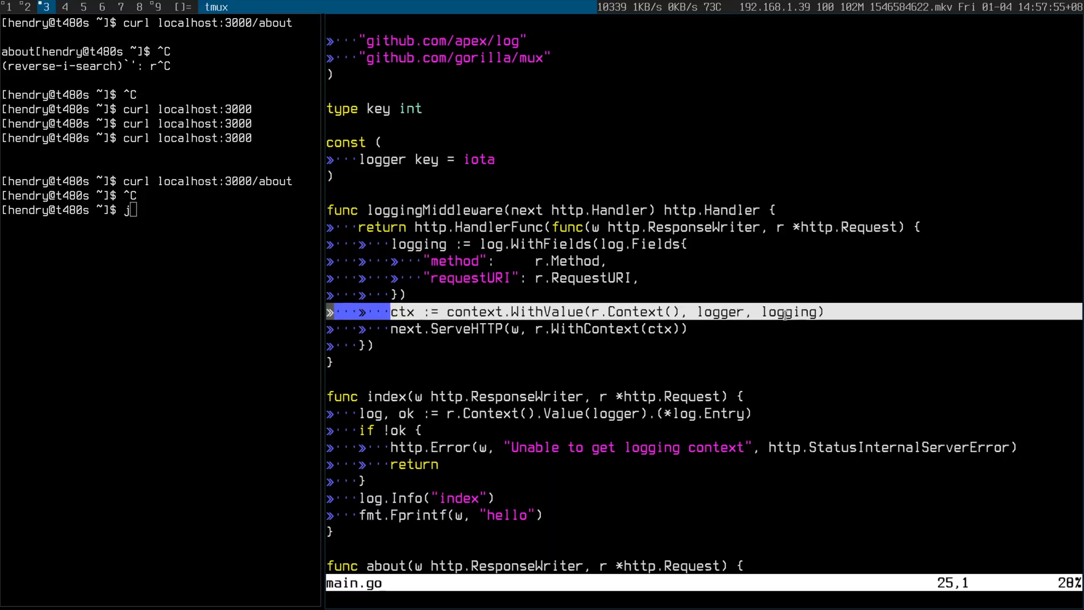
scroll(down, 3)
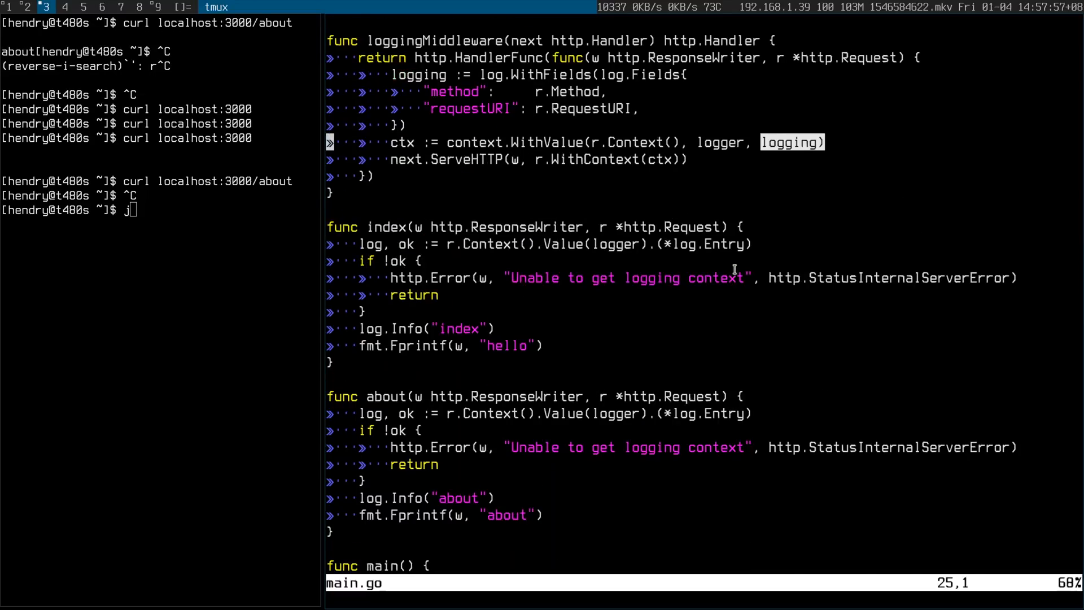